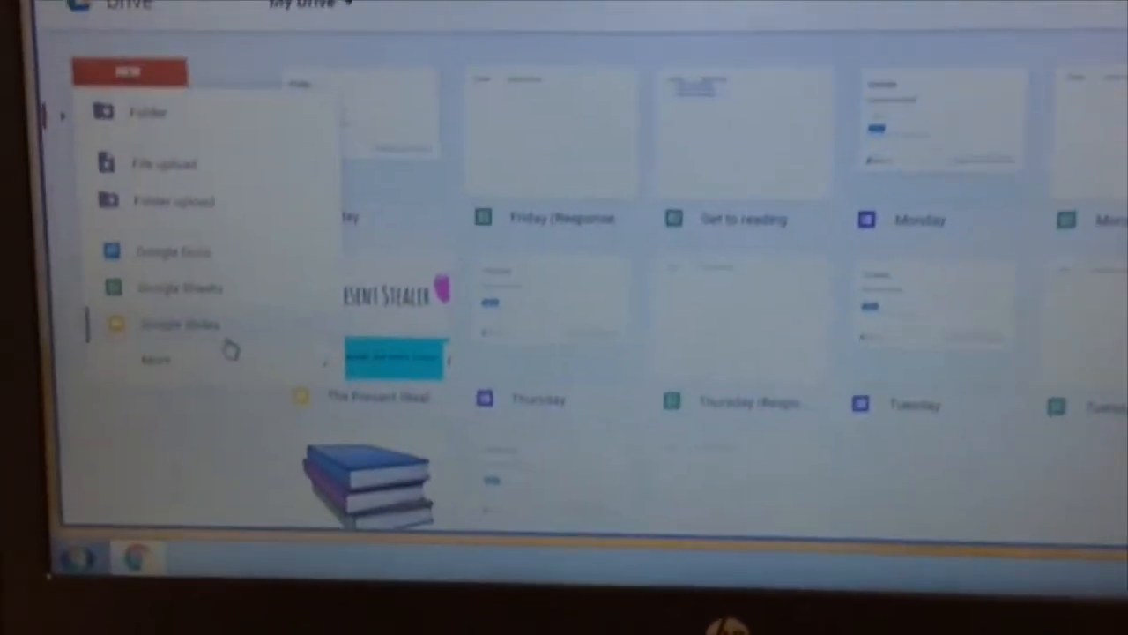
- Create a new Google Slides presentation from Drive's New menu
left_click(180, 324)
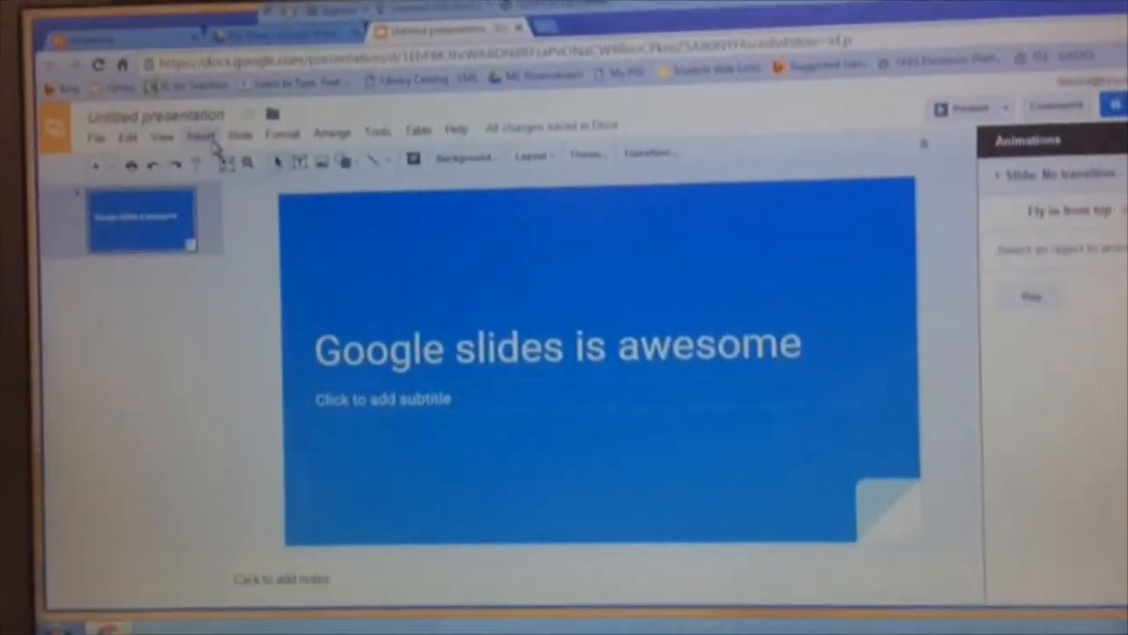
- Start inserting an image onto the title slide from the Insert menu
left_click(190, 134)
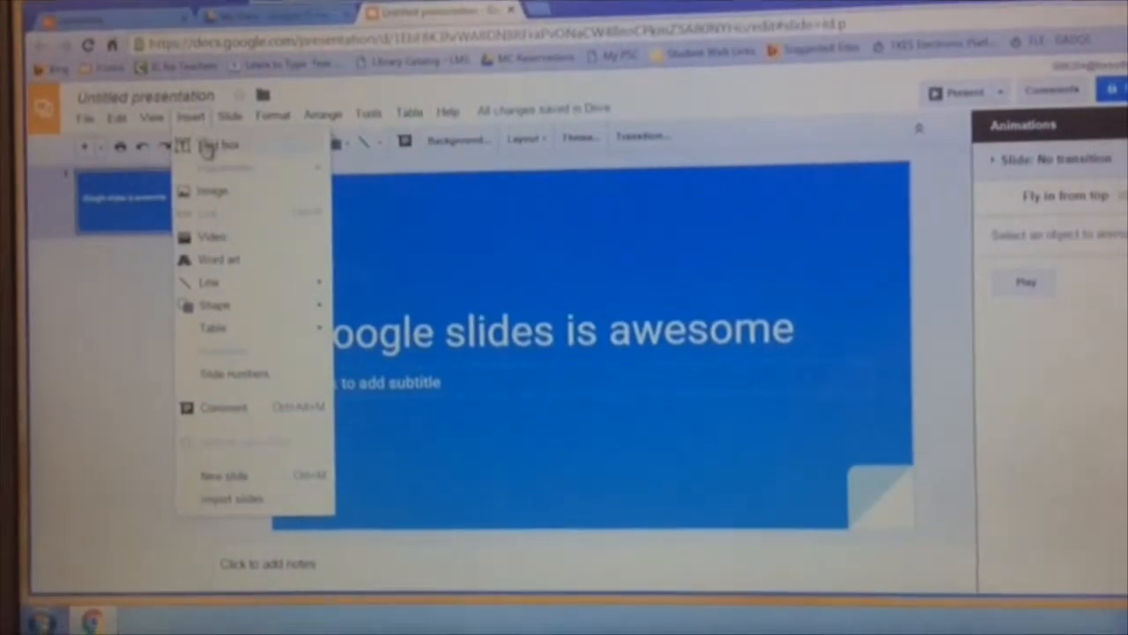
left_click(212, 190)
type("smile face")
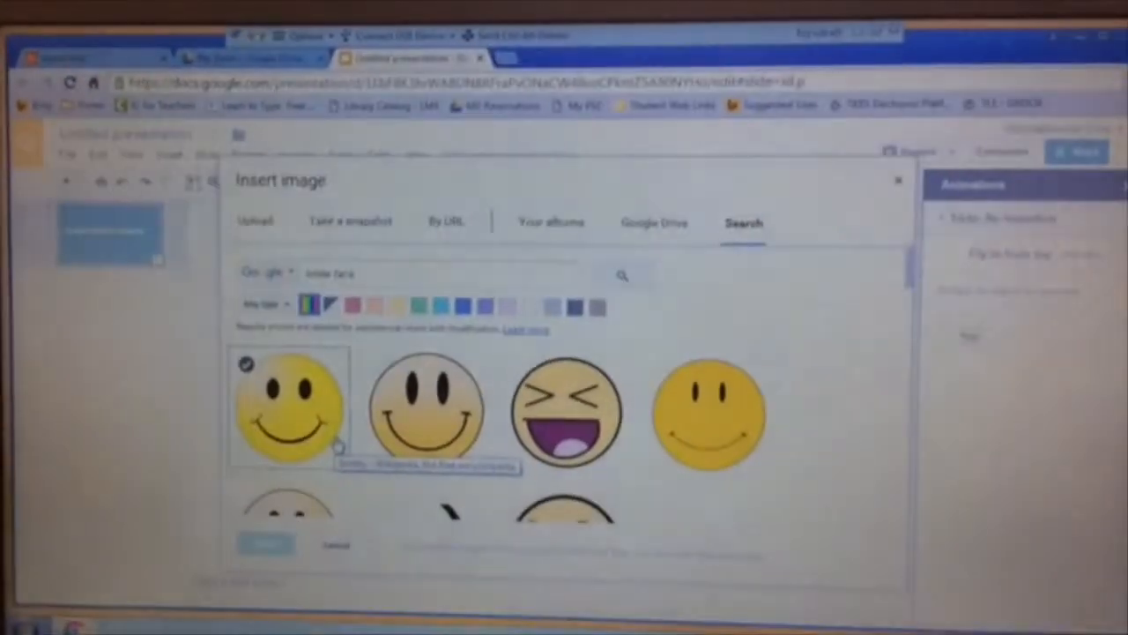
- Place the chosen smiley-face image on the title slide
left_click(285, 405)
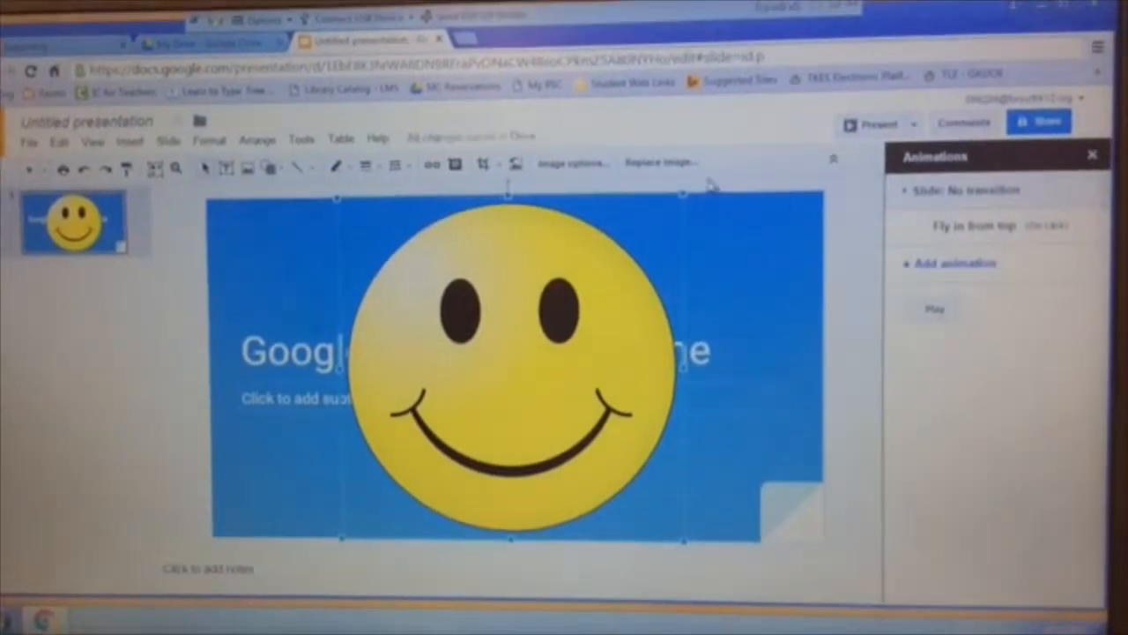
- Apply a Zoom in animation to the smiley image, then move on to sharing
left_click(1093, 155)
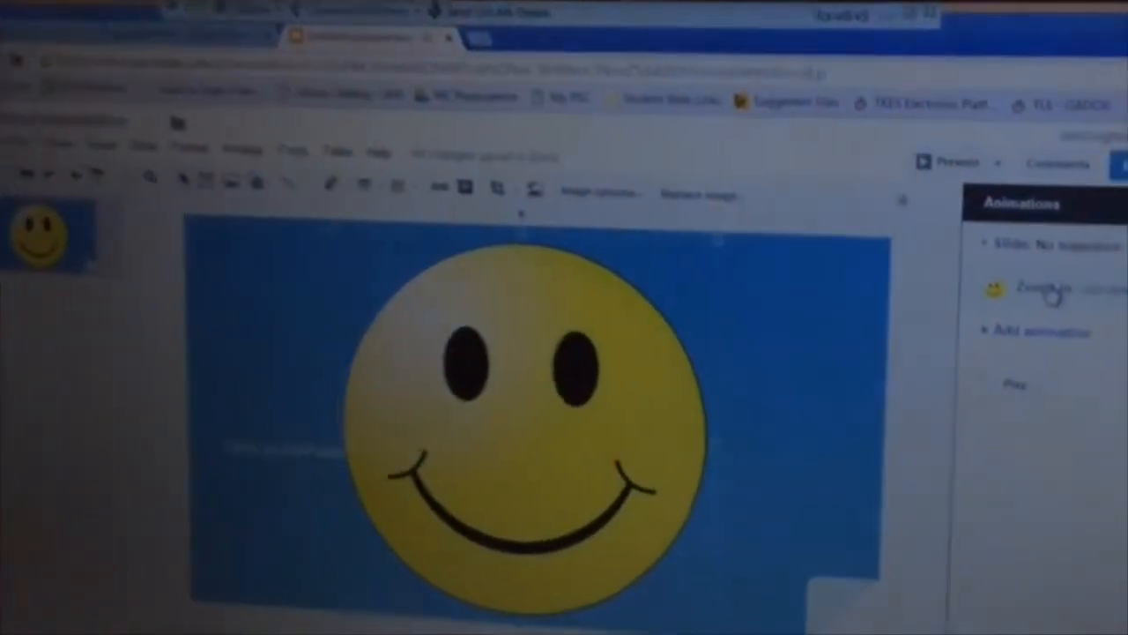
left_click(1043, 289)
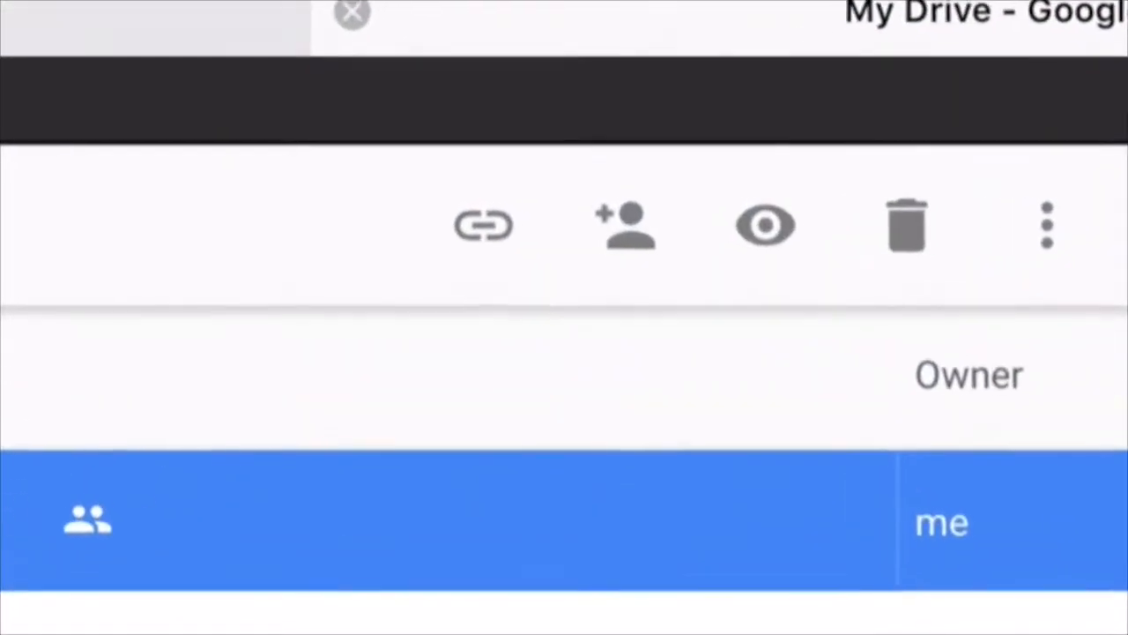
left_click(624, 226)
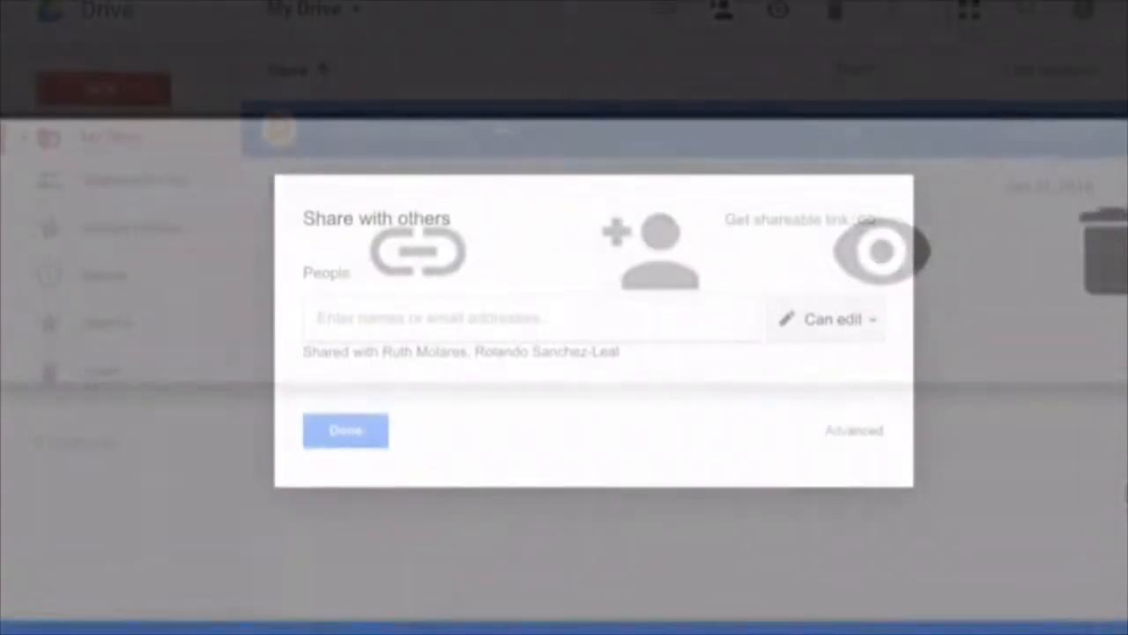